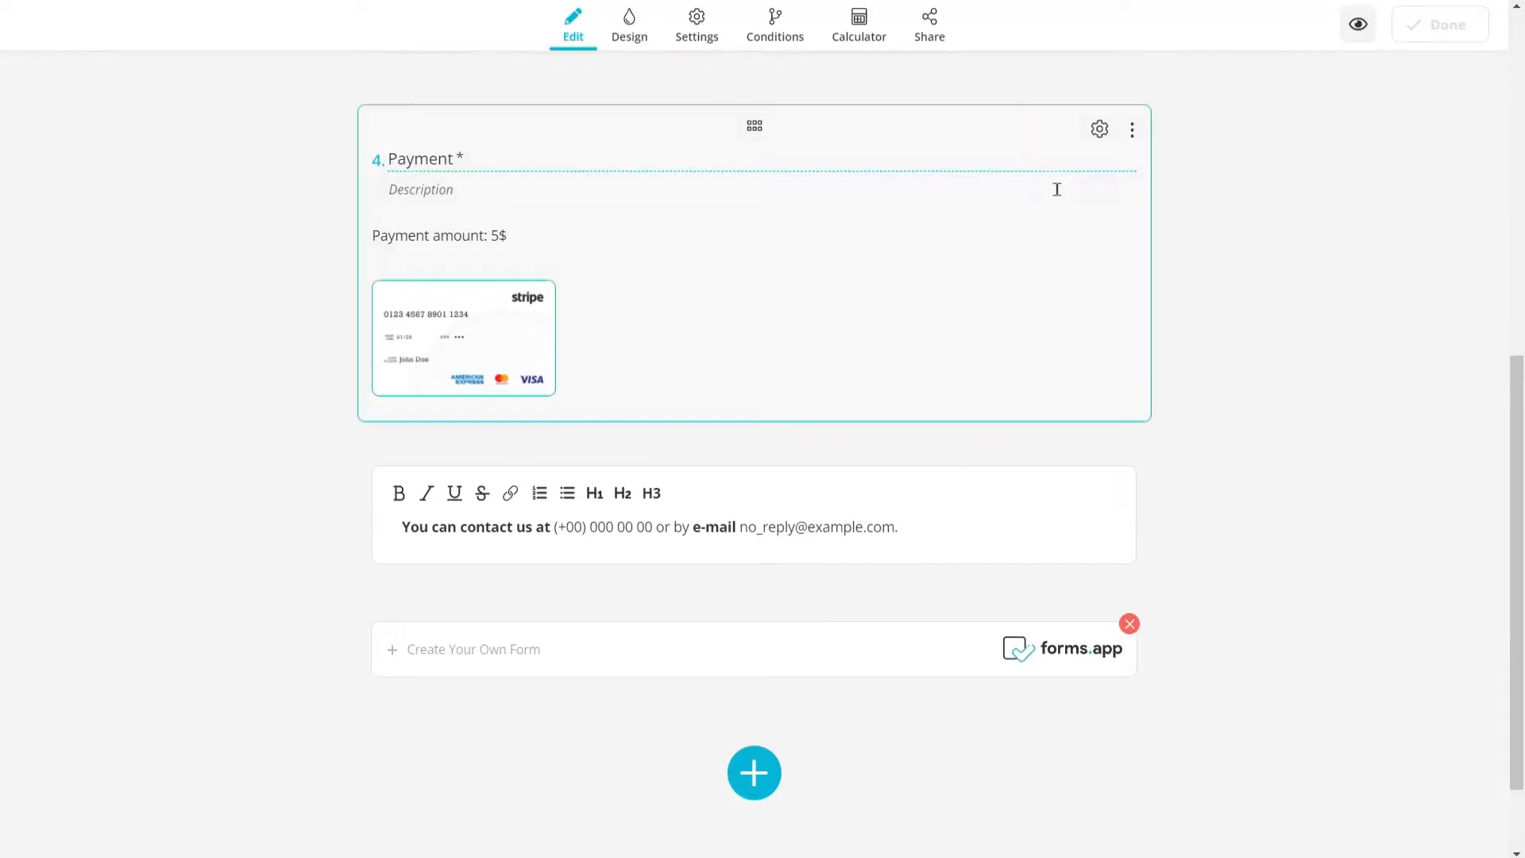
Step: Change the Payment field's amount from 5 USD to 55 EUR
left_click(1099, 129)
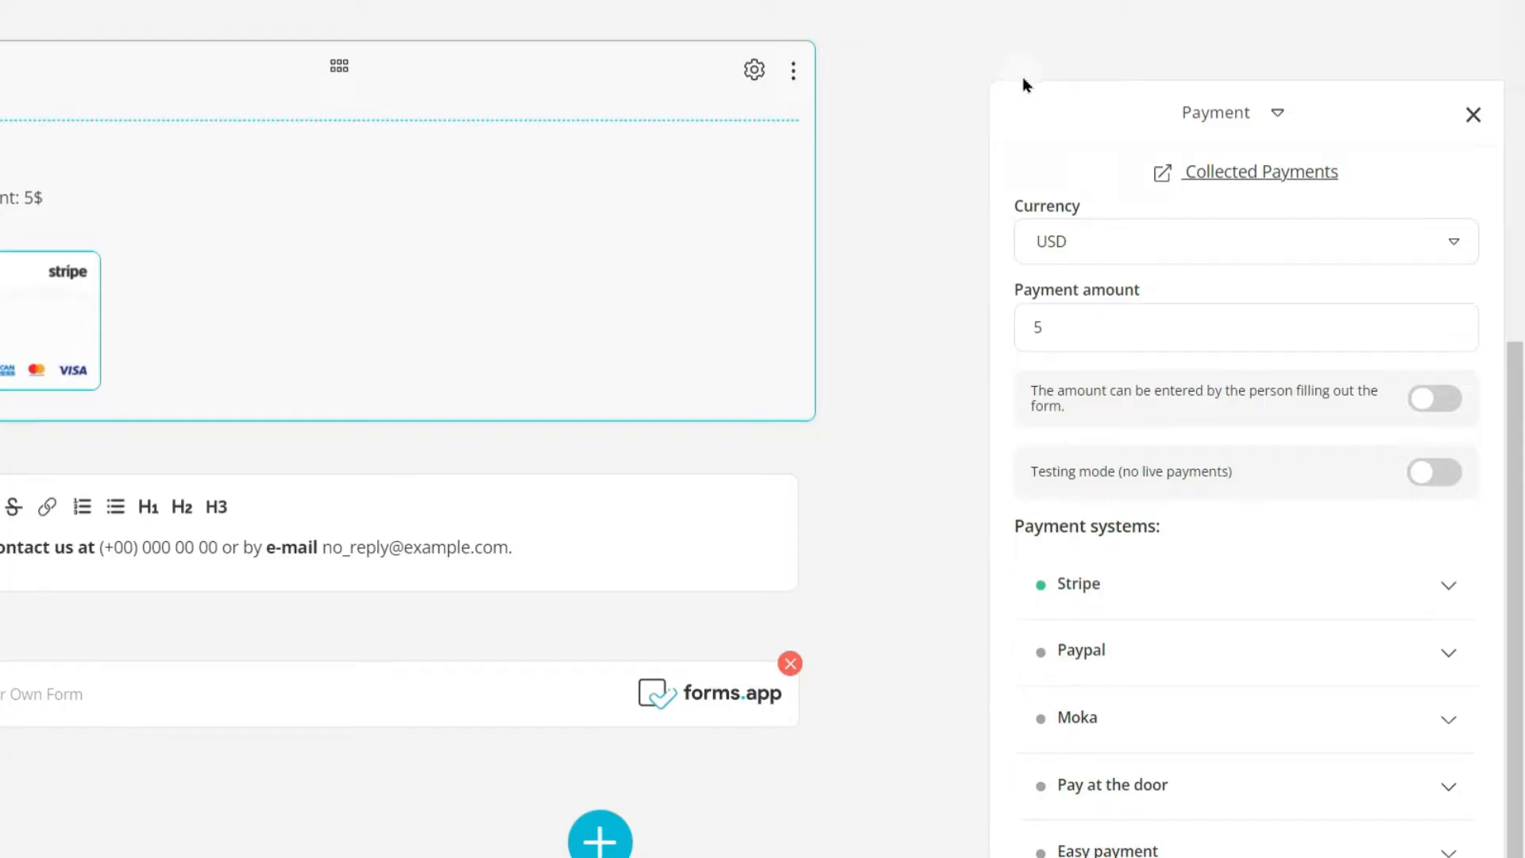
left_click(1199, 322)
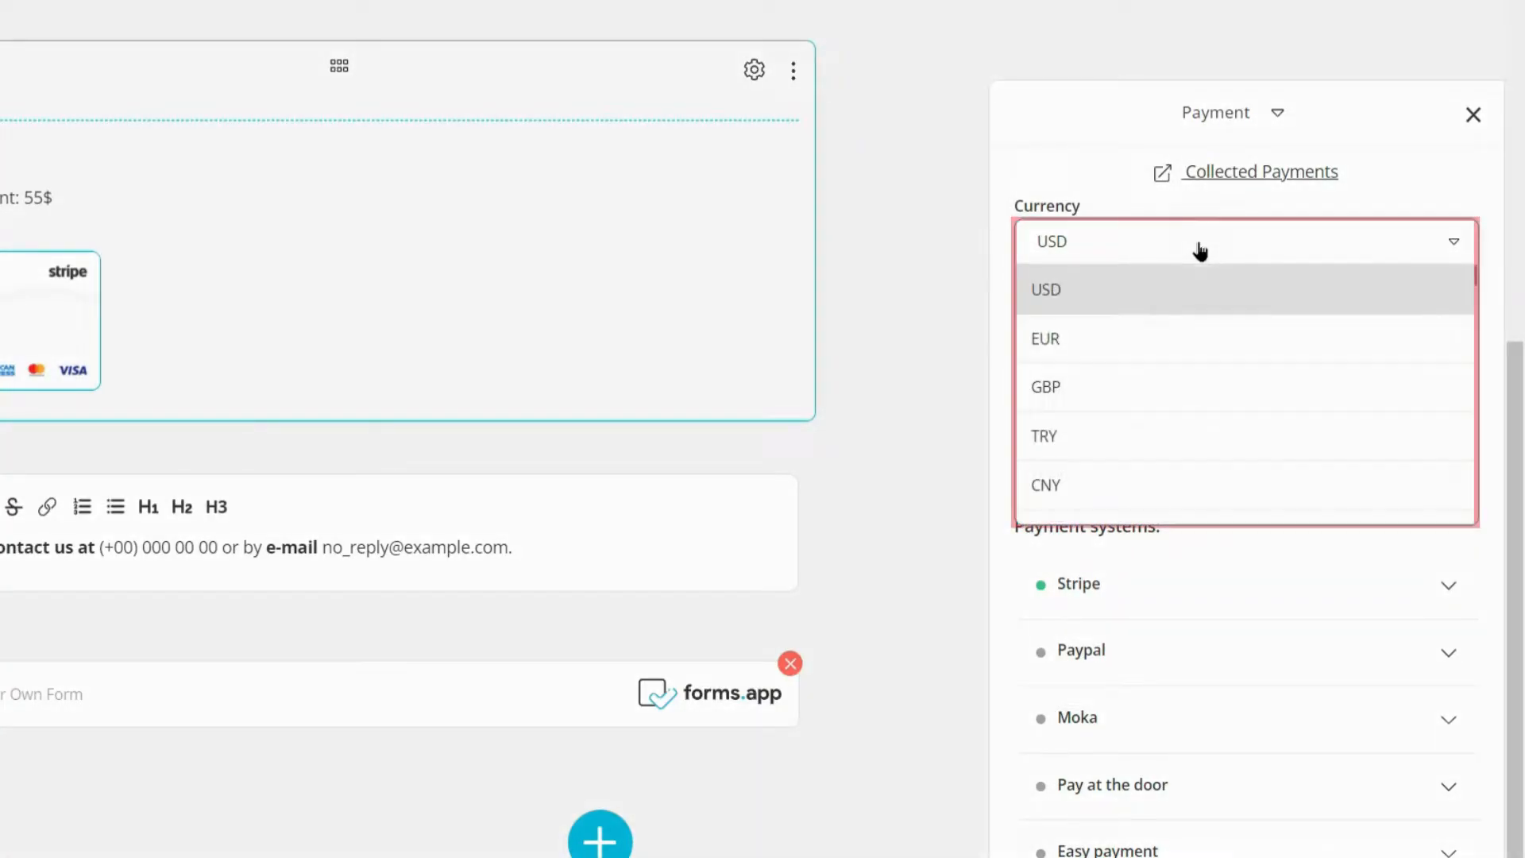
left_click(1045, 338)
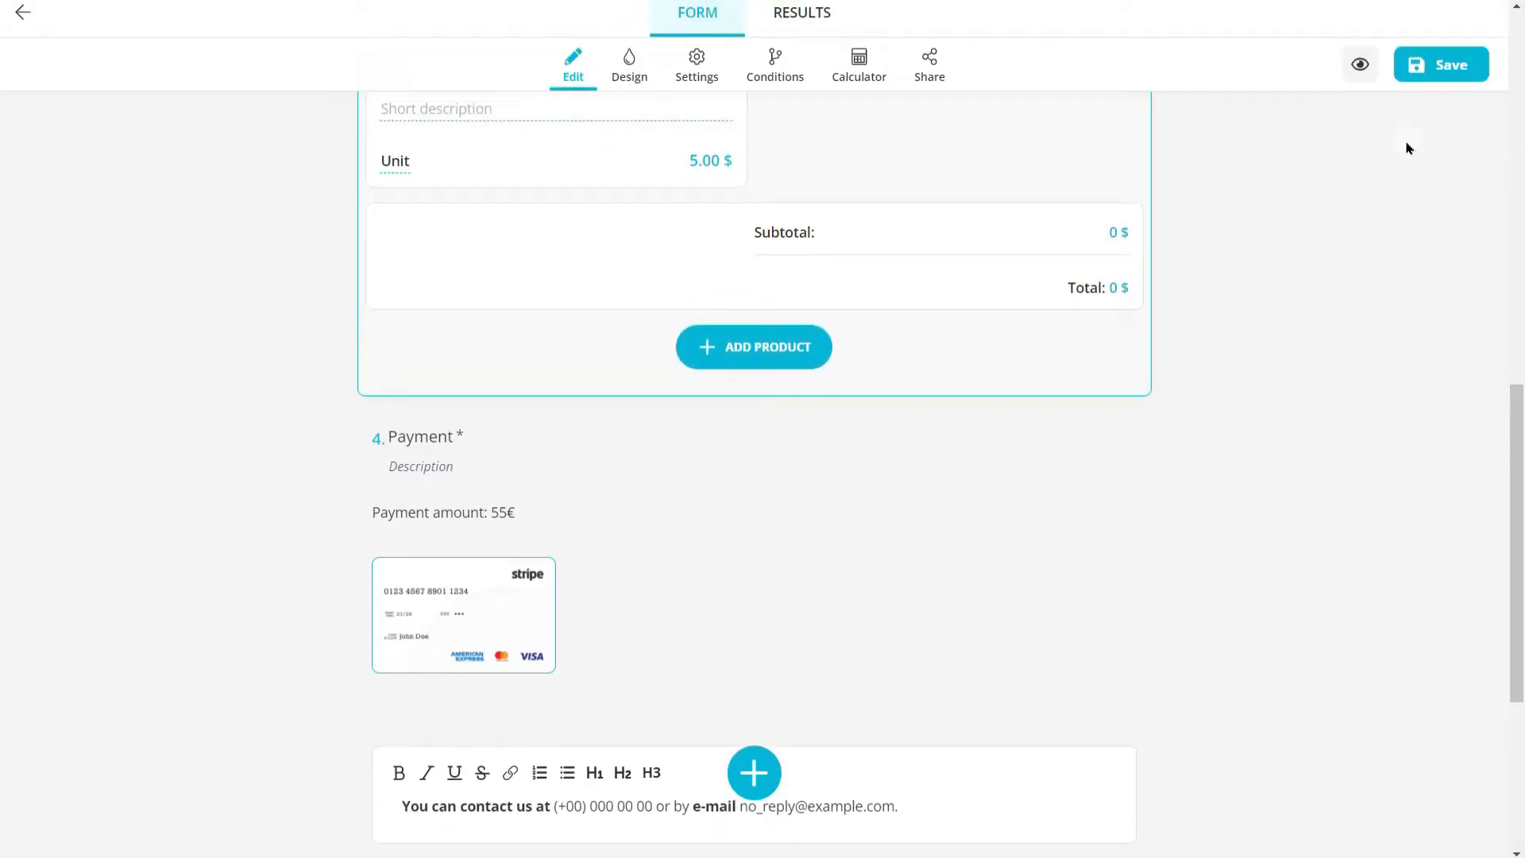
Step: Turn off manual amount and currency to read the product-basket note, then turn it back on
scroll("down", 3)
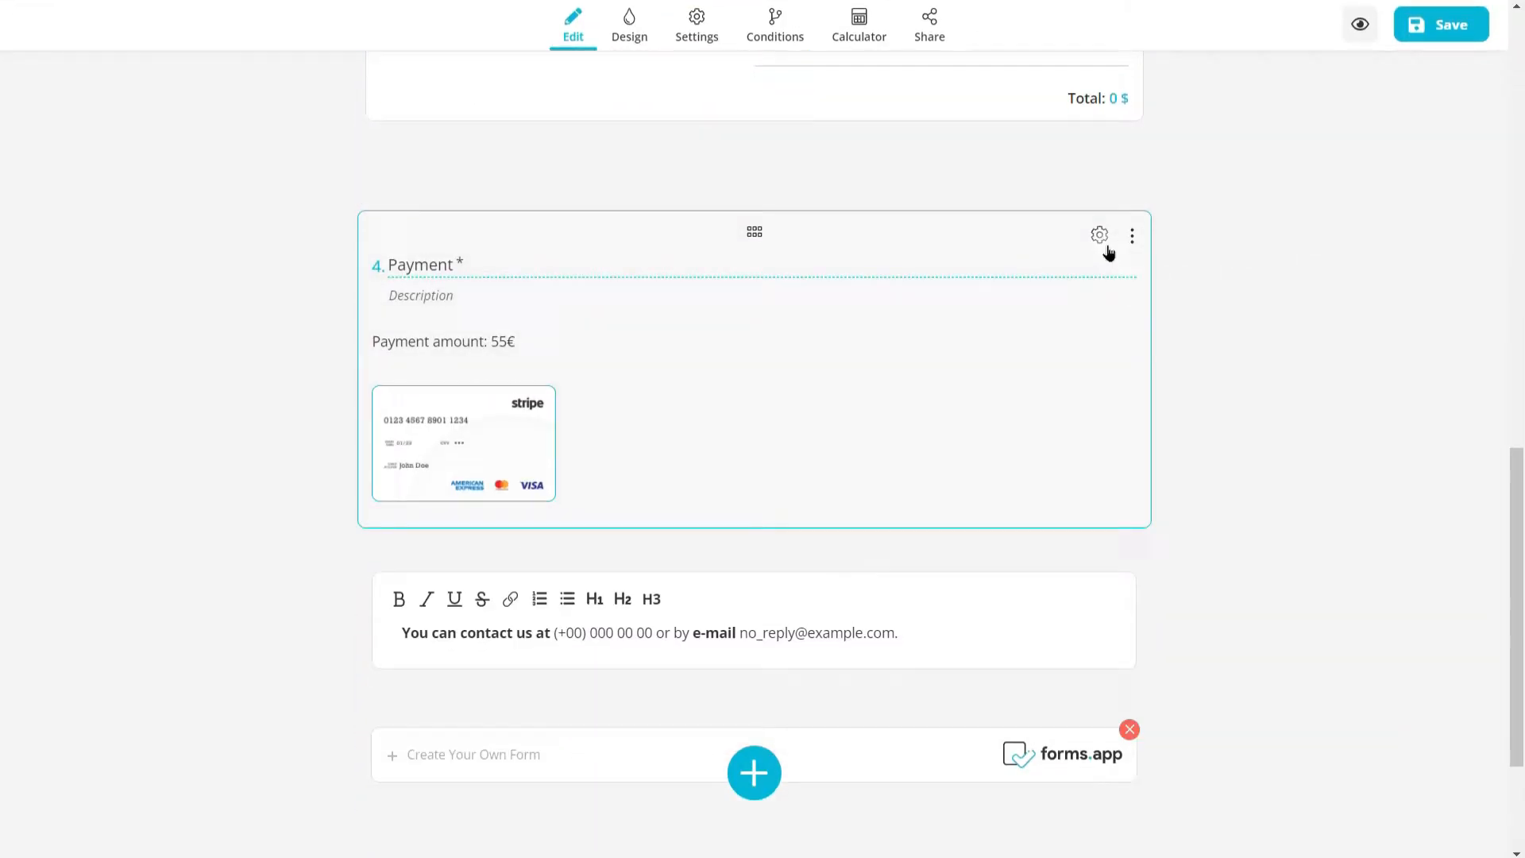
left_click(1099, 234)
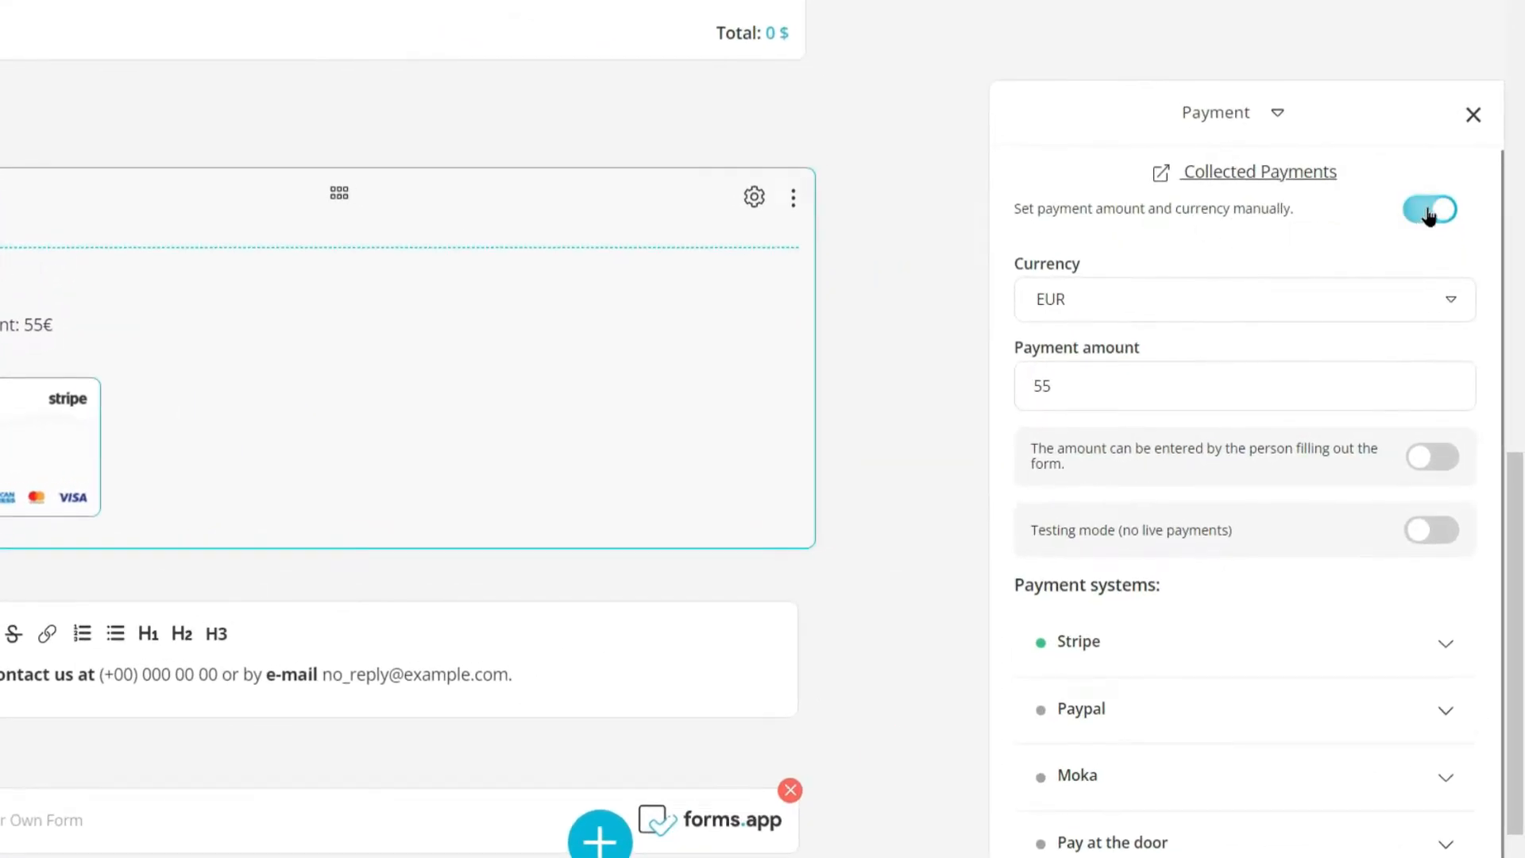
left_click(1432, 209)
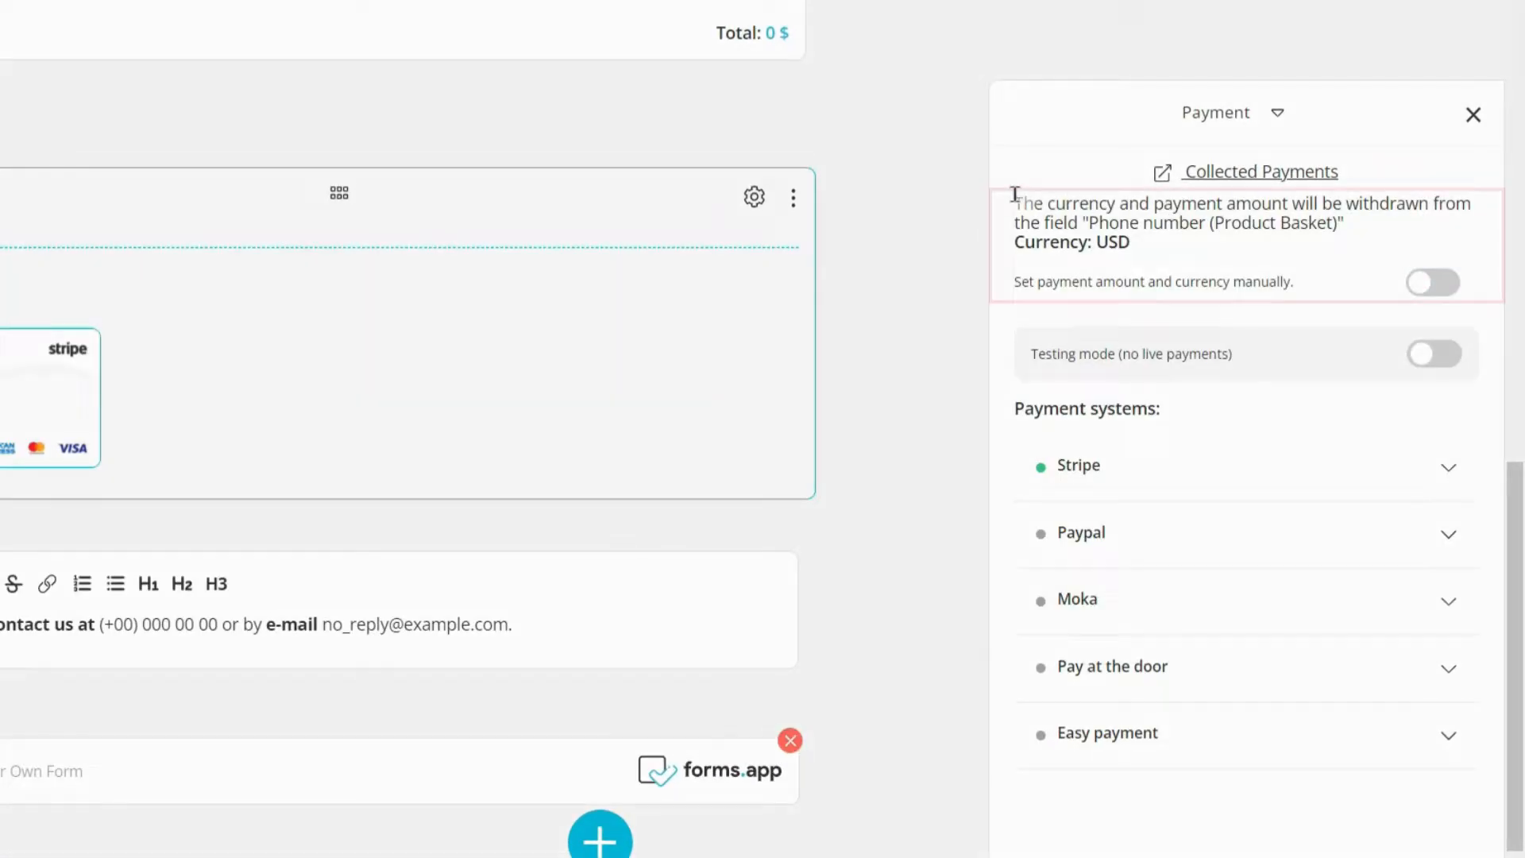
left_click_drag(1015, 202, 1342, 222)
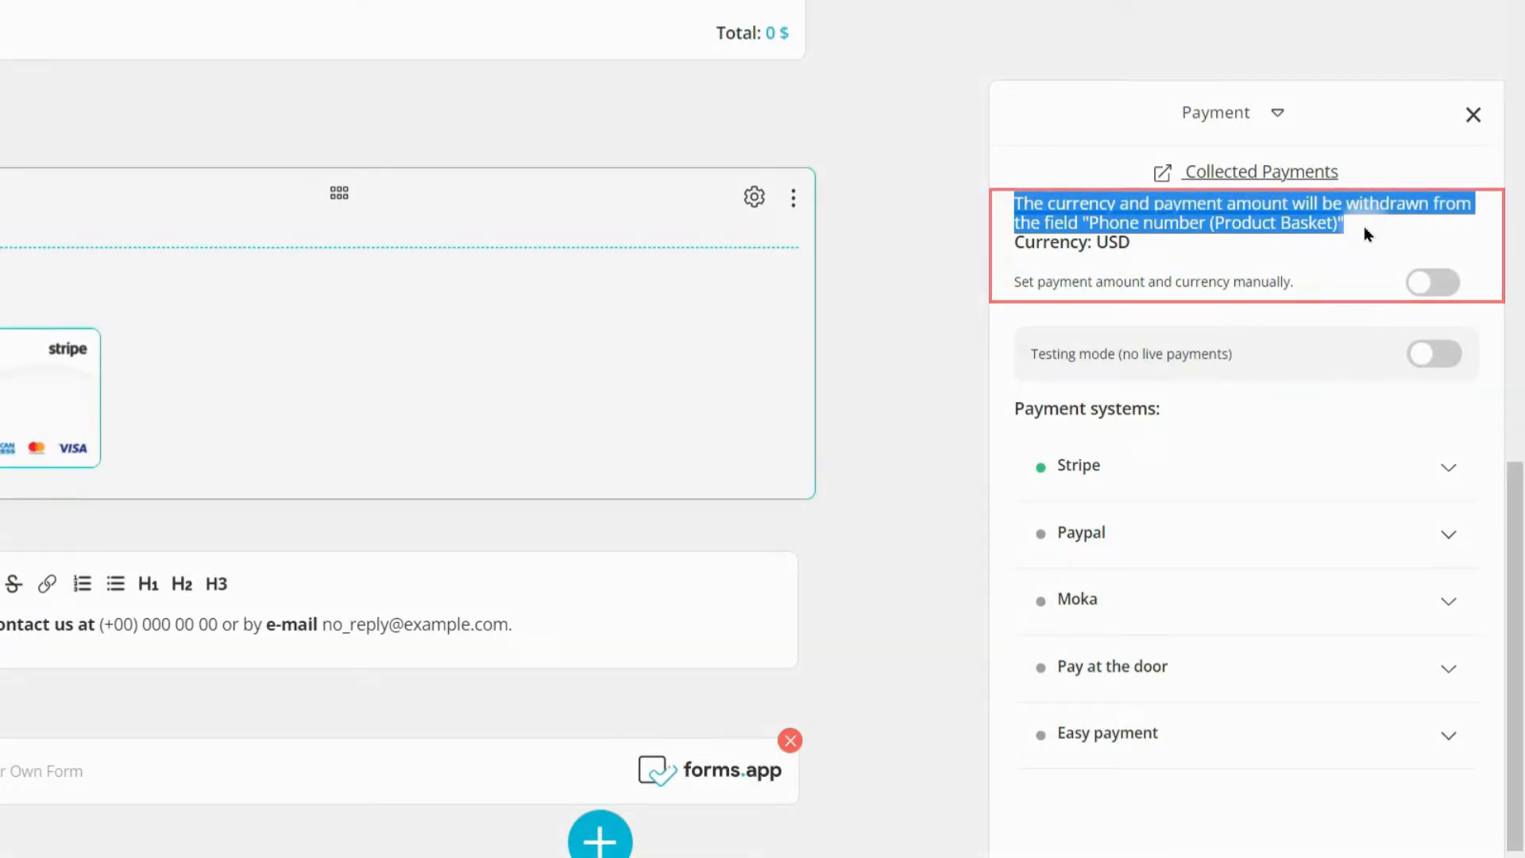
left_click(1436, 280)
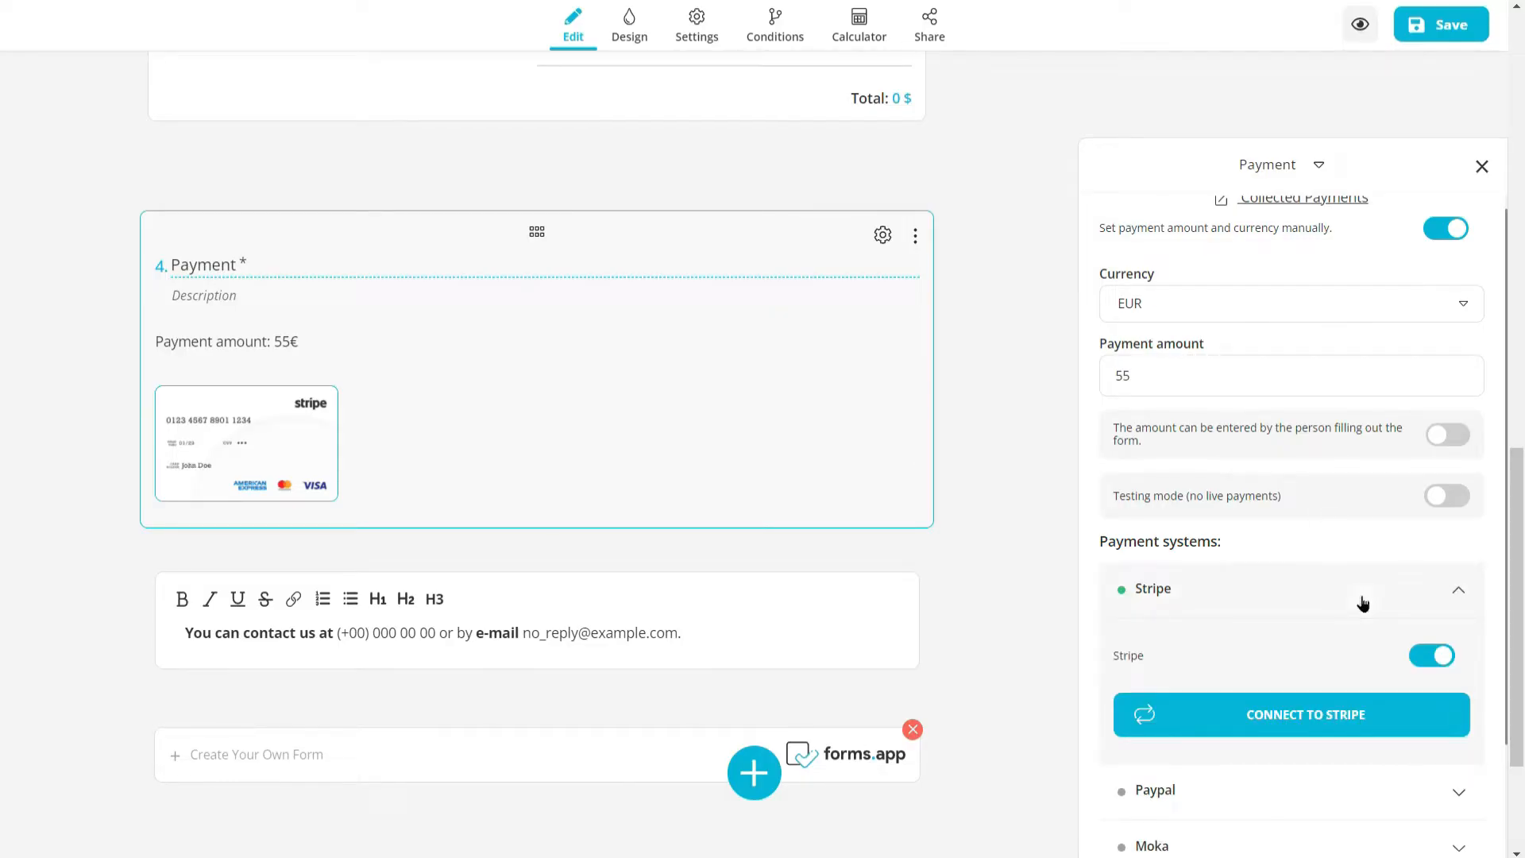
Step: Connect a Stripe account to the Payment field by signing in through the Stripe popup
scroll("down", 3)
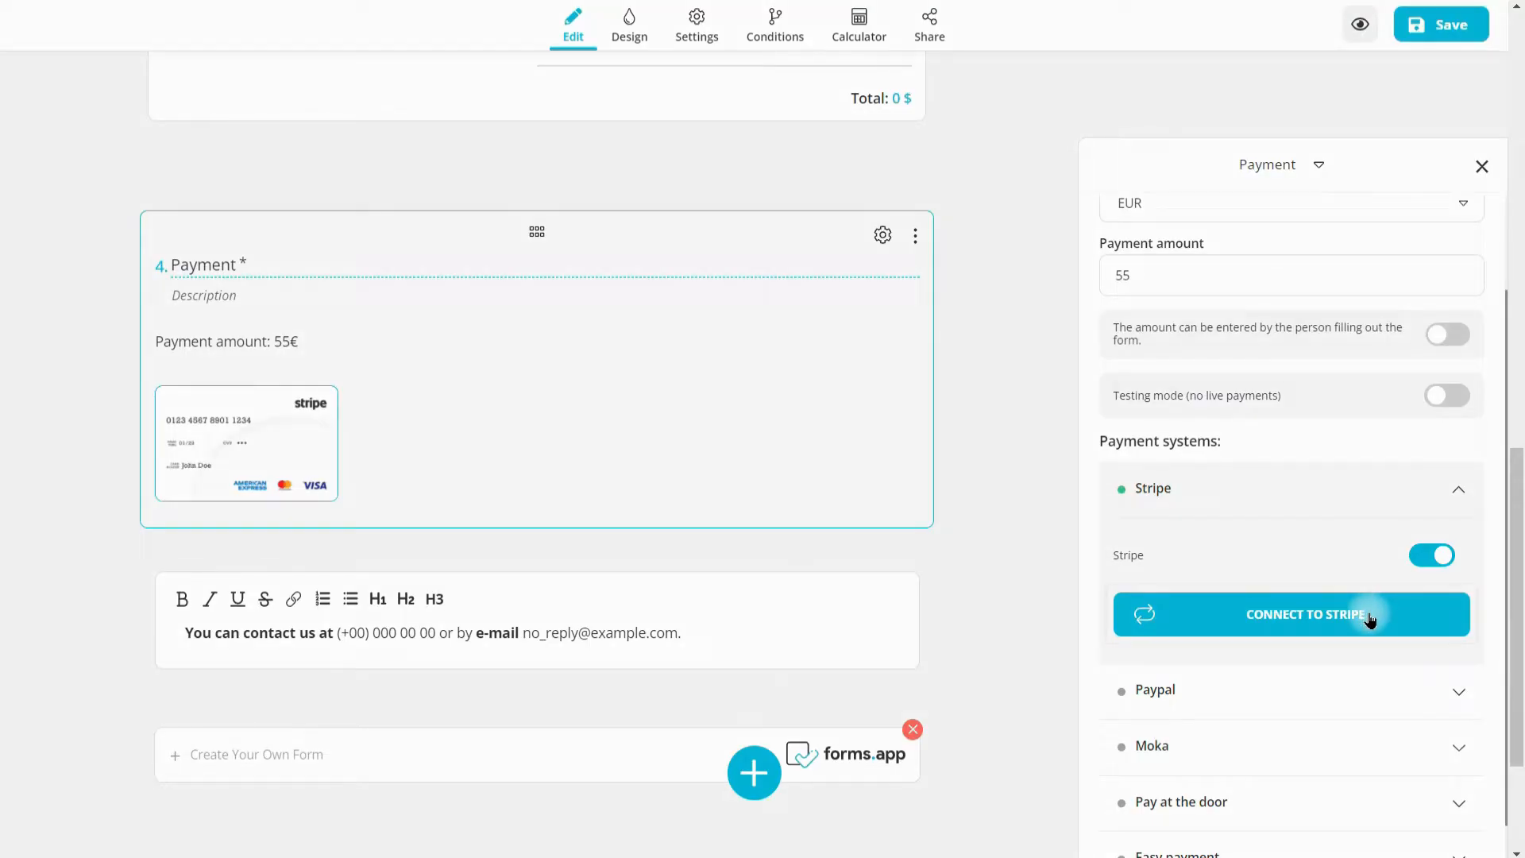
left_click(1305, 614)
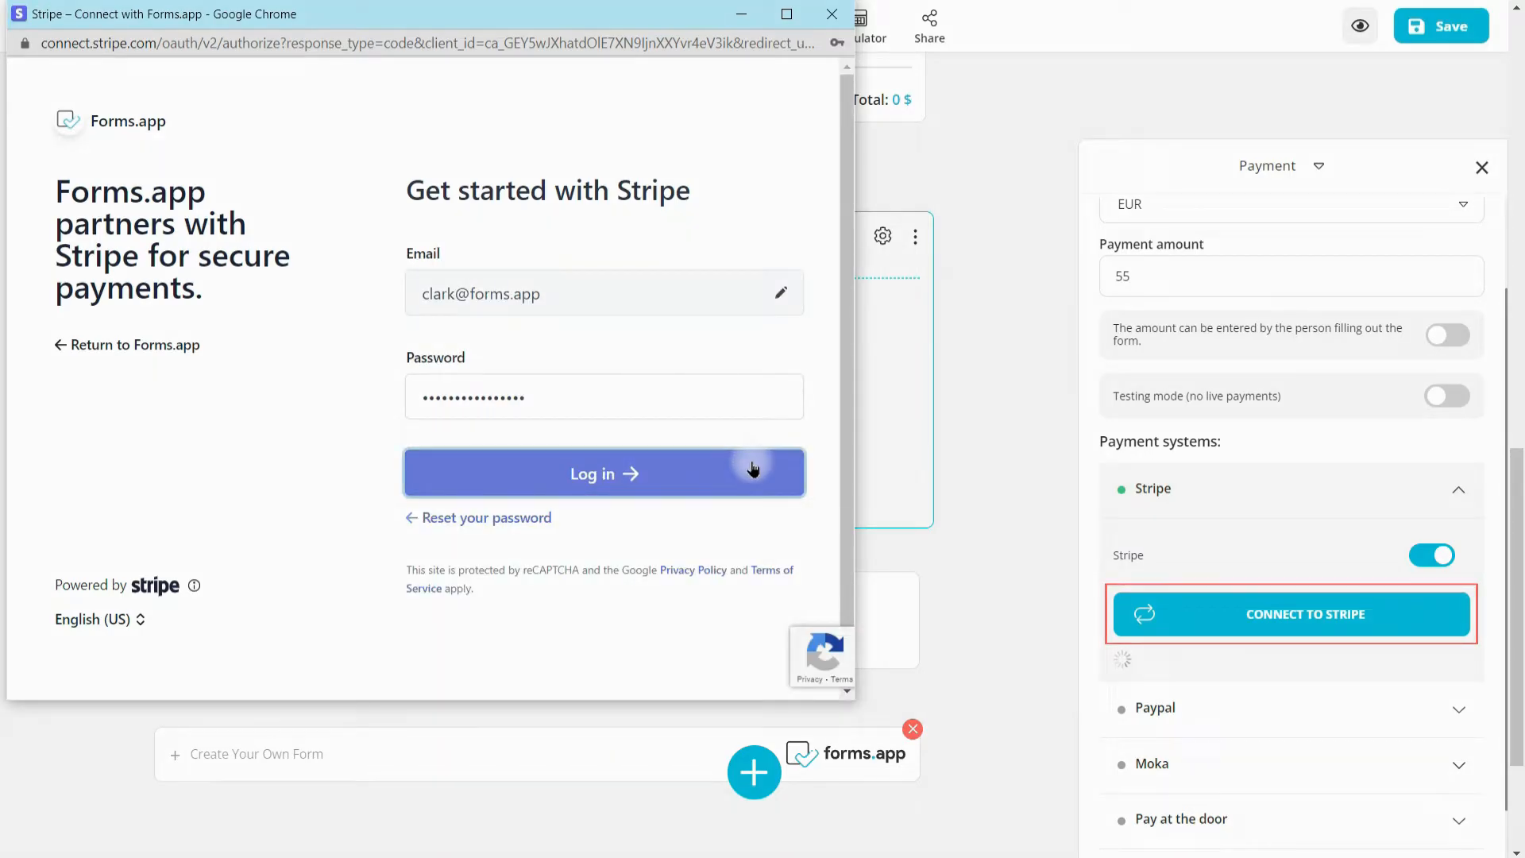
left_click(604, 473)
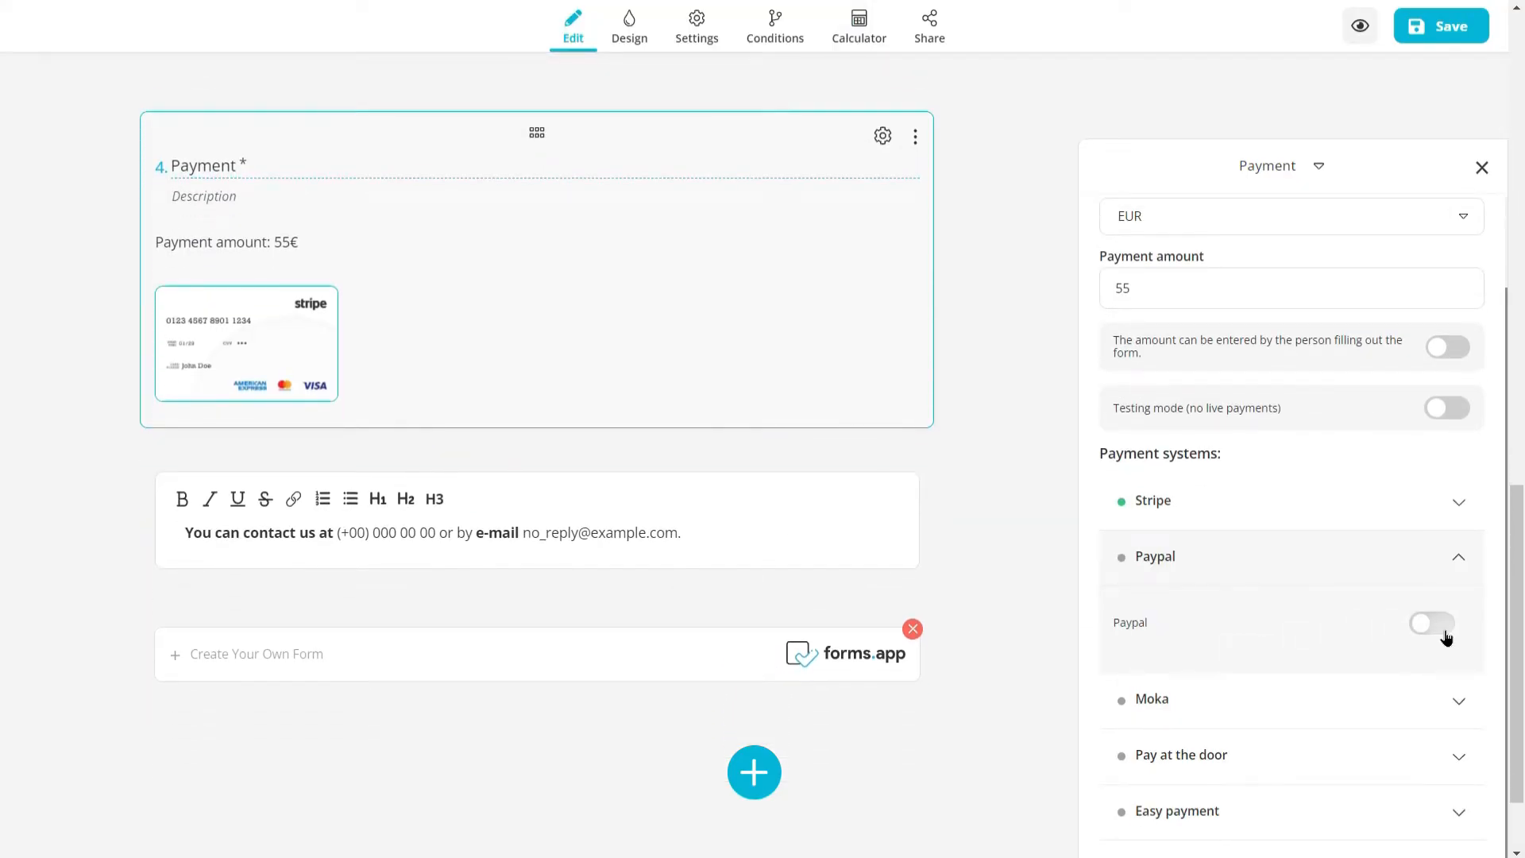
Step: Enable PayPal and enter its client ID and client secret
left_click(1434, 642)
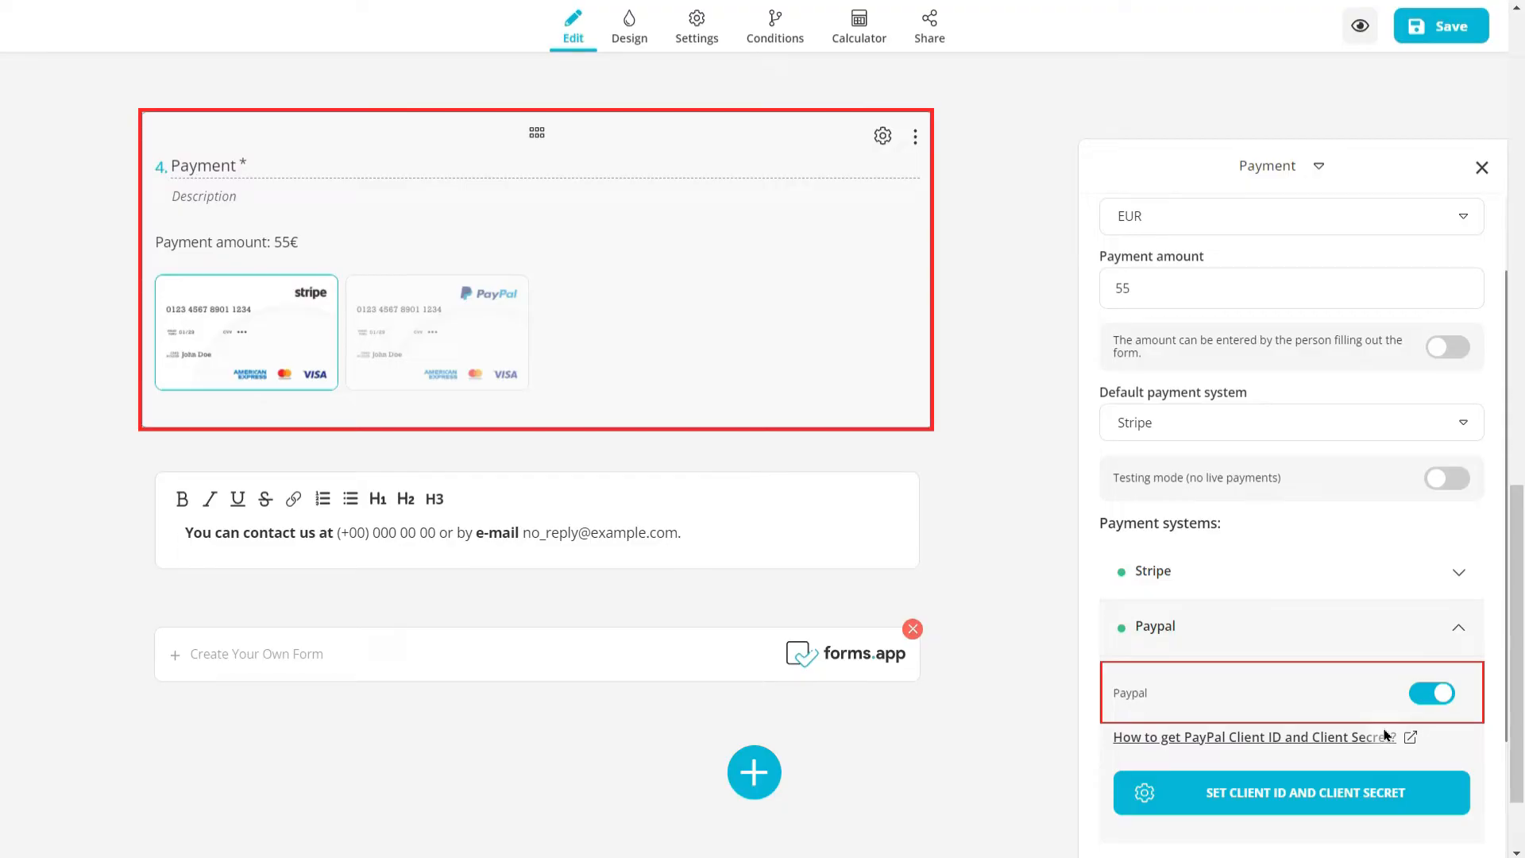
scroll("down", 3)
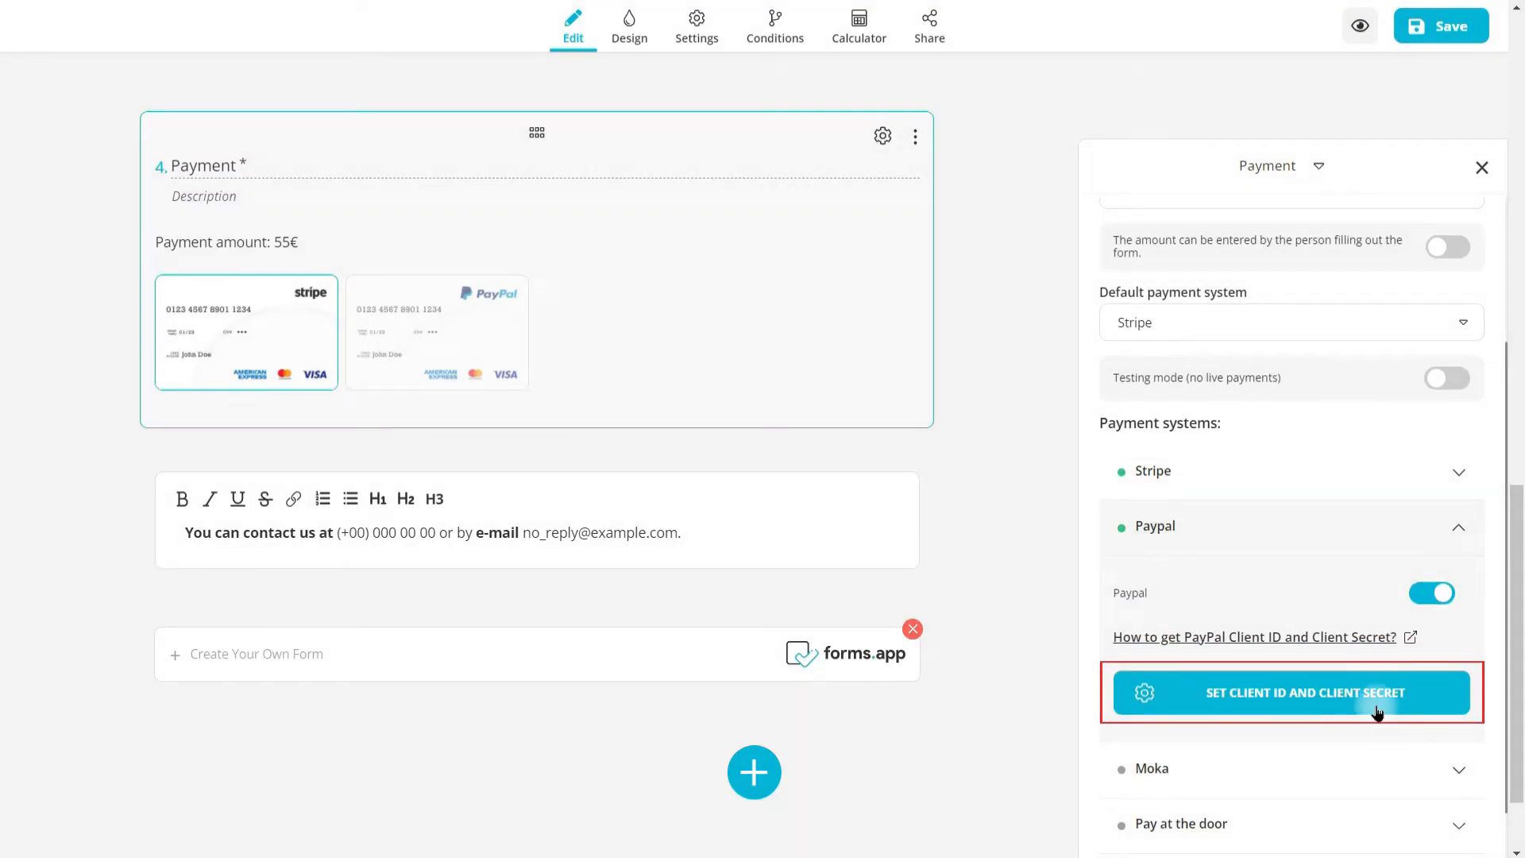
left_click(1305, 692)
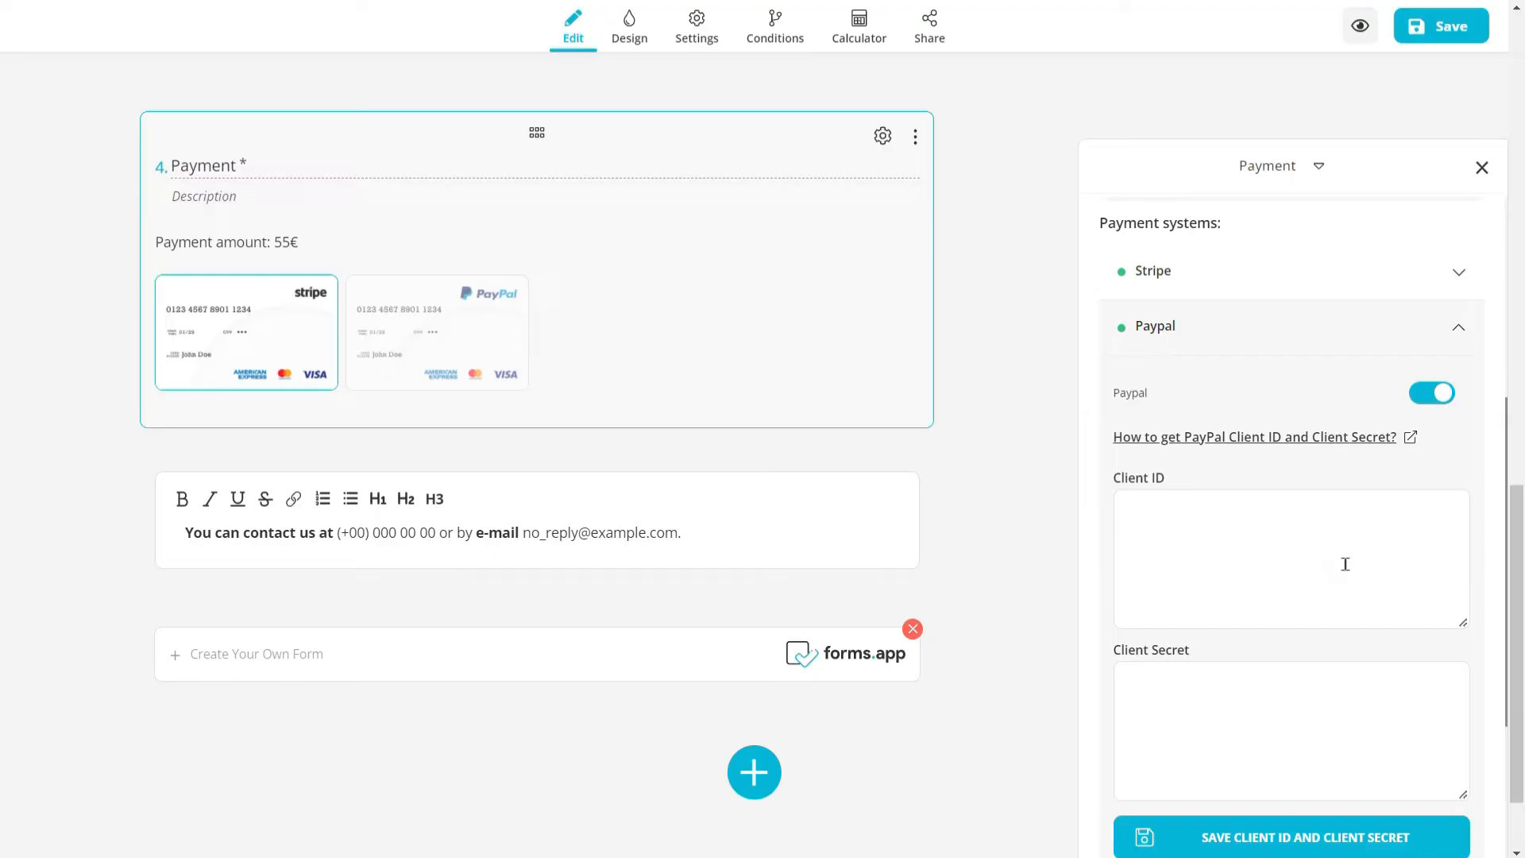
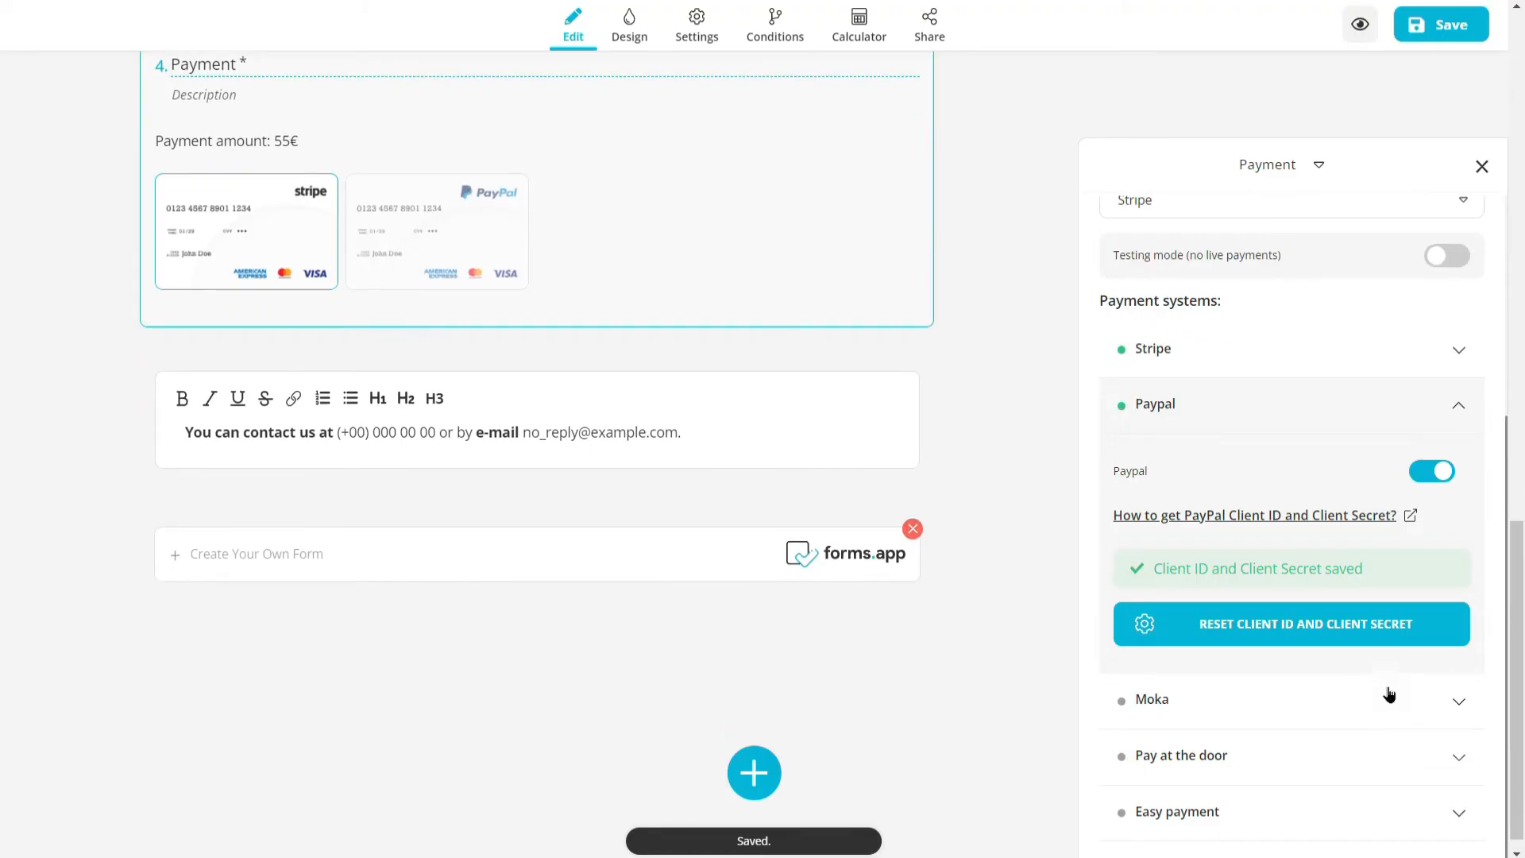
left_click(1460, 756)
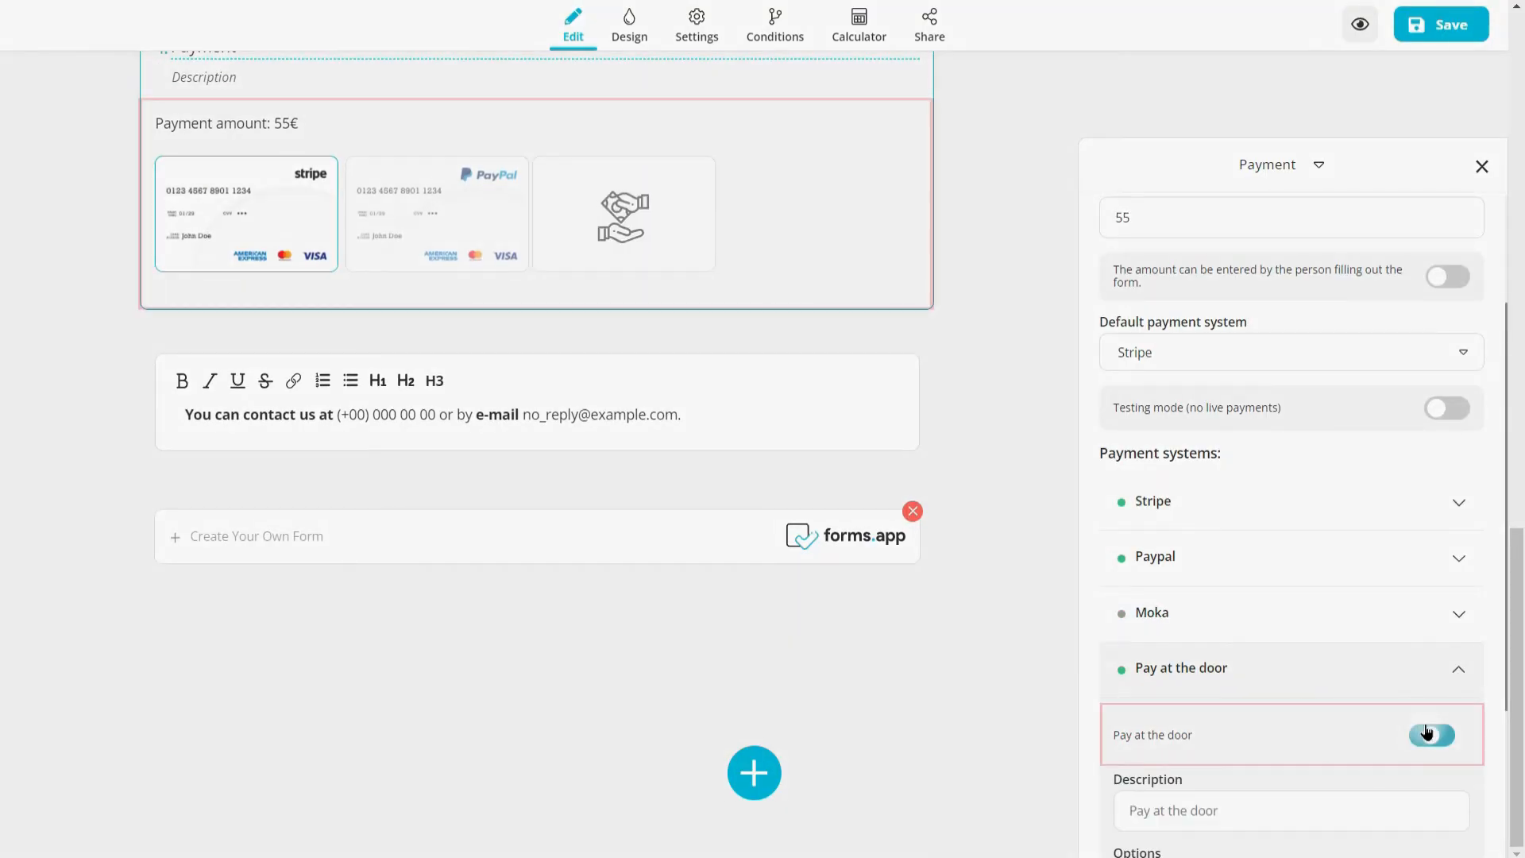
Step: Switch on Pay at the door and close the Payment settings panel
left_click(1428, 734)
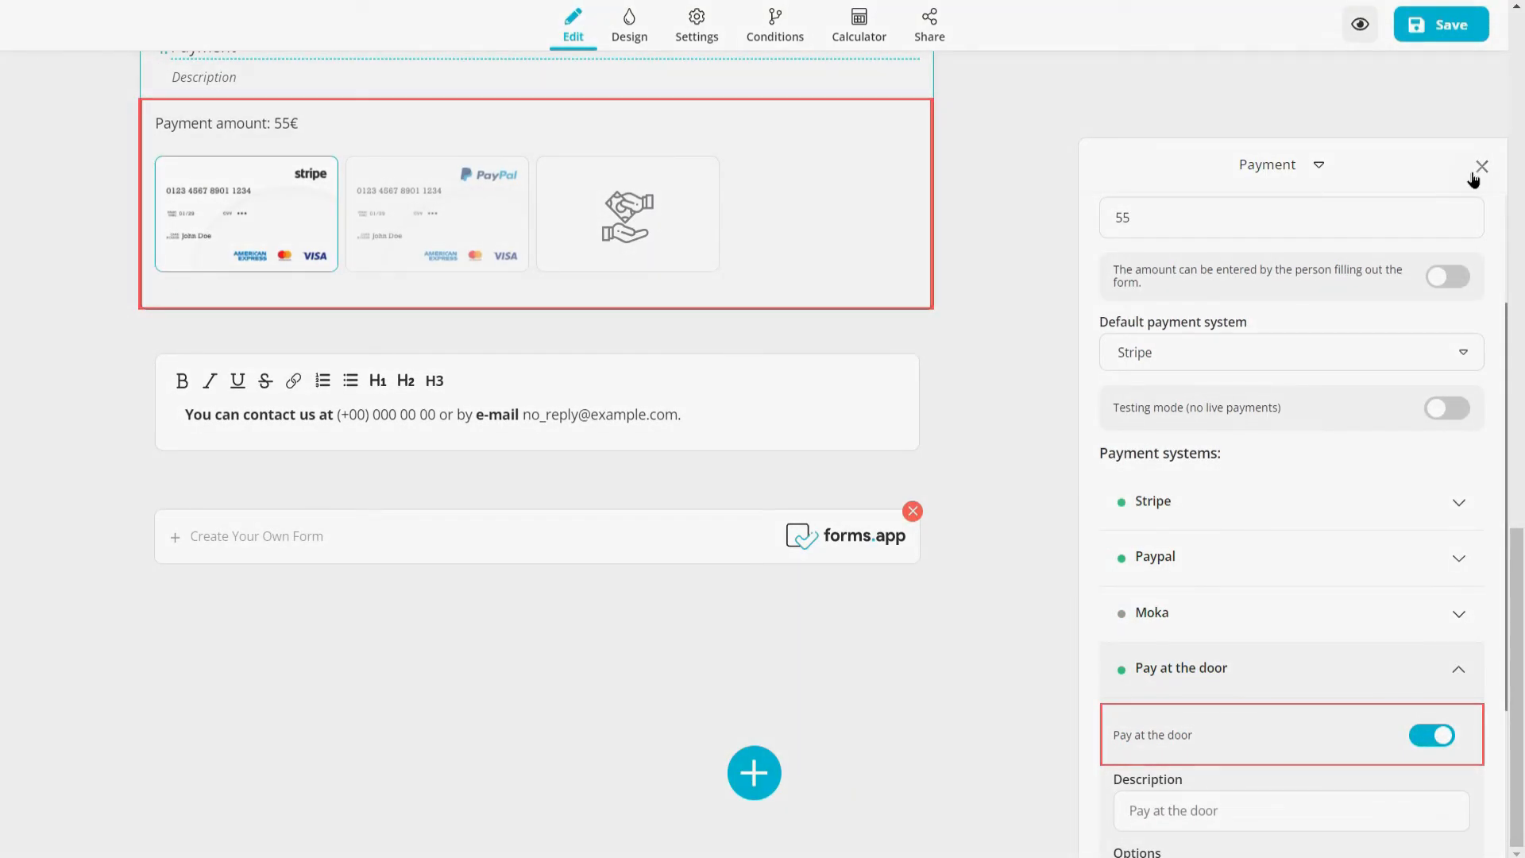
left_click(1480, 166)
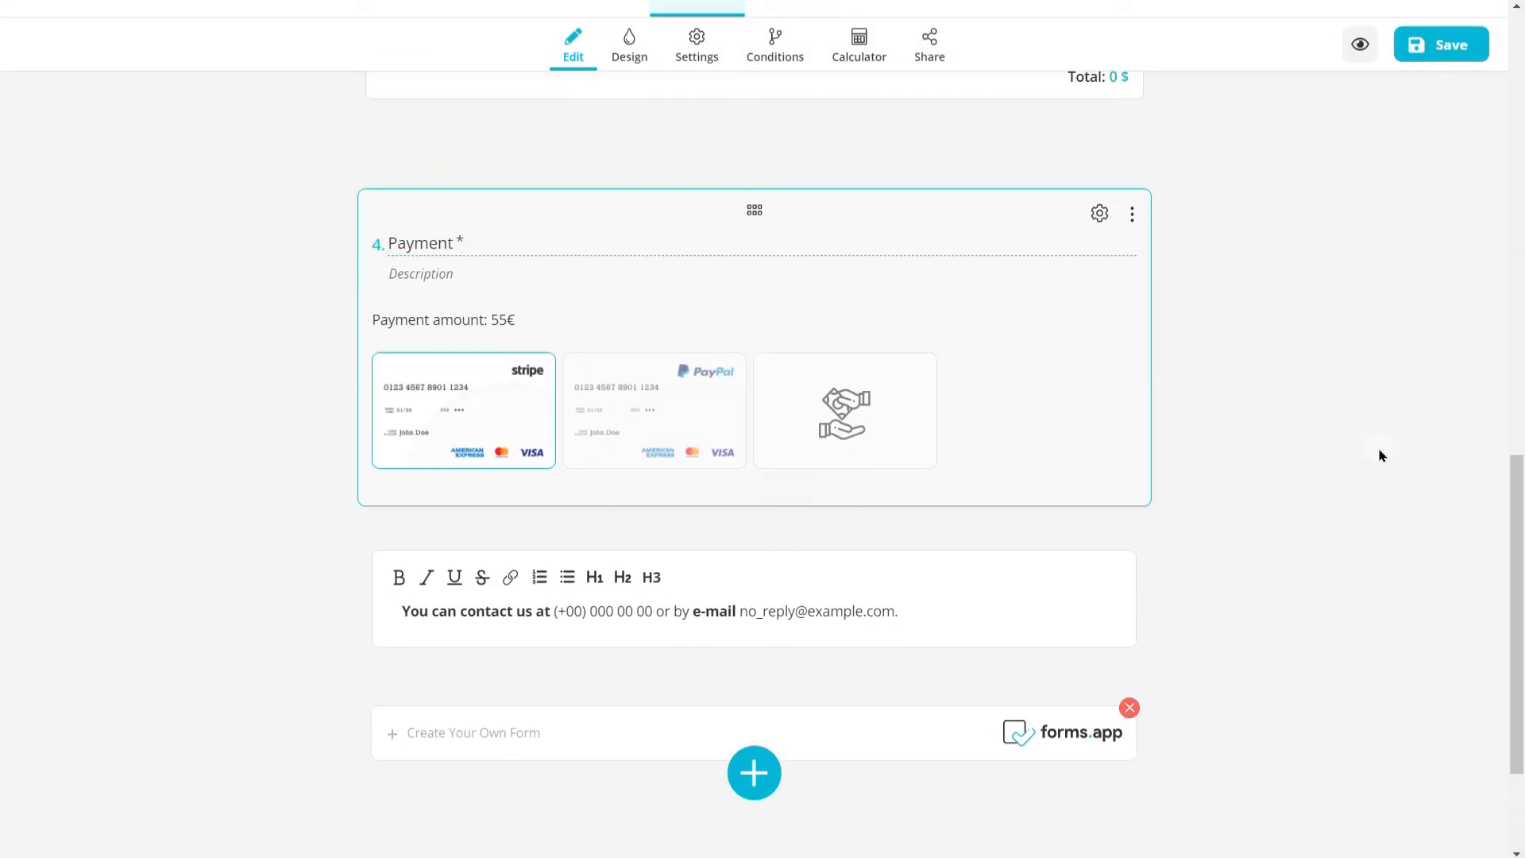